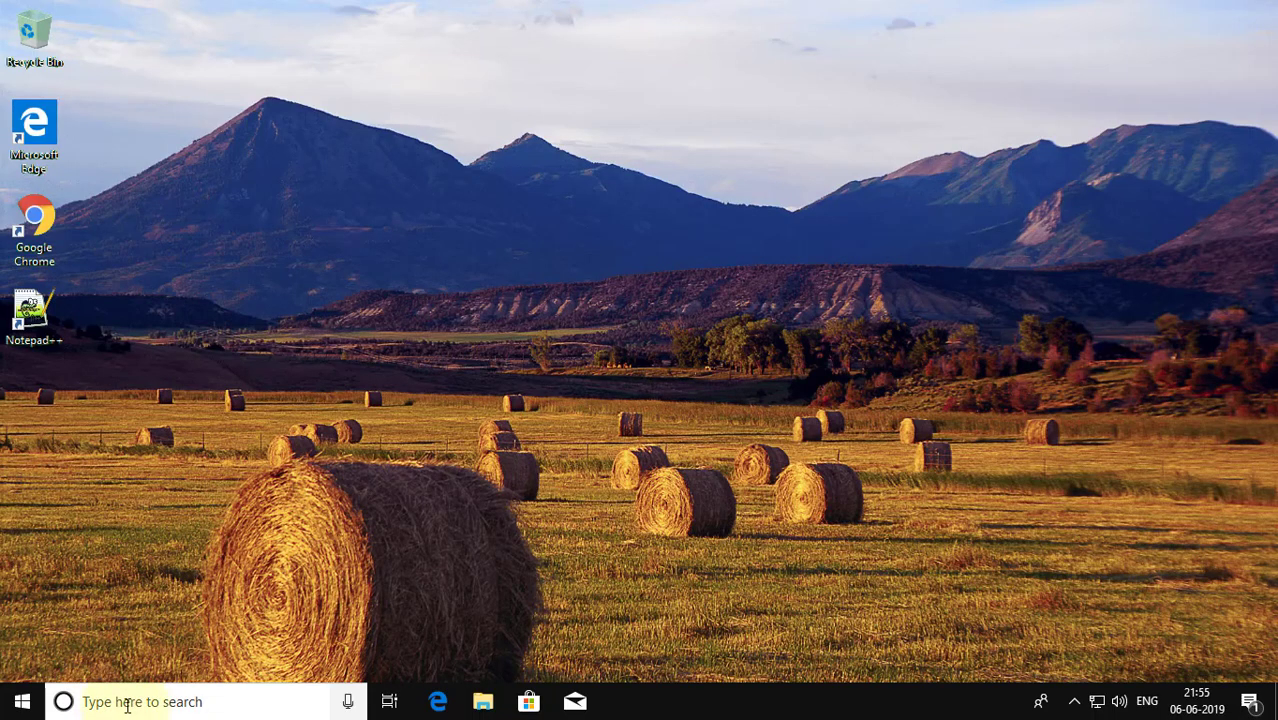
# - Launch Registry Editor from the taskbar search by entering 'regedit'
pyautogui.write('reged')
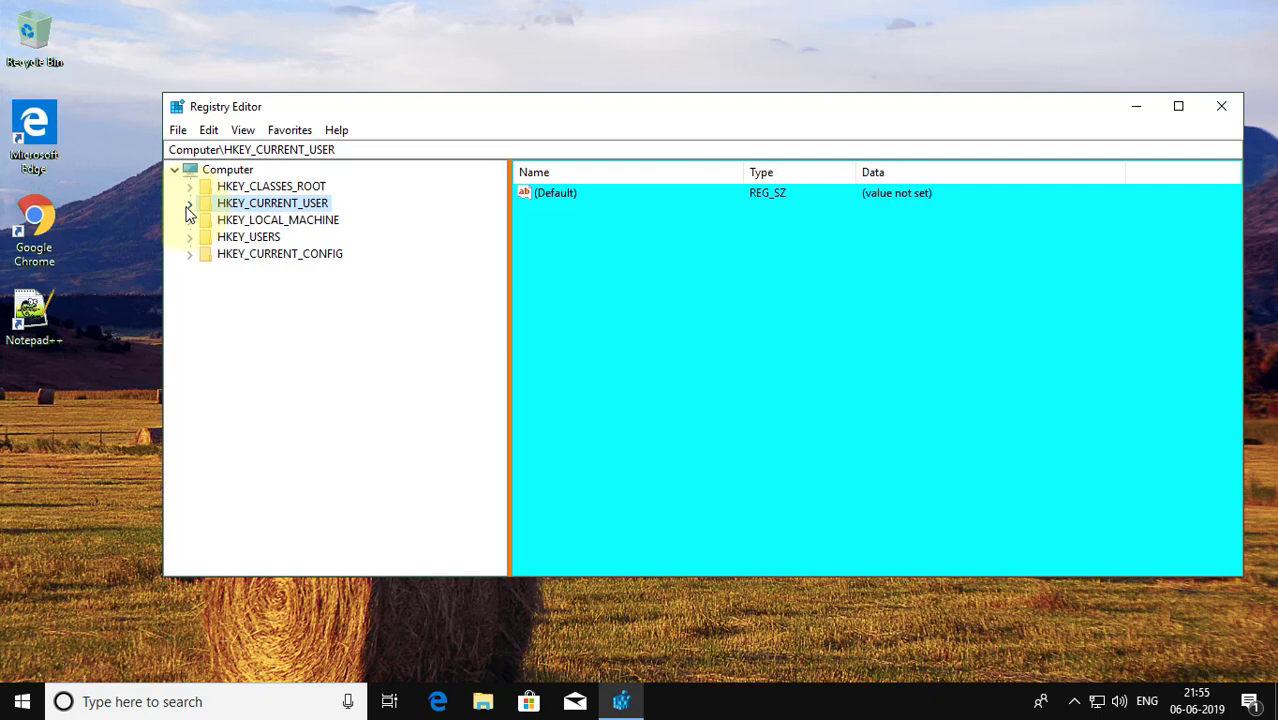
pyautogui.moveTo(196, 210)
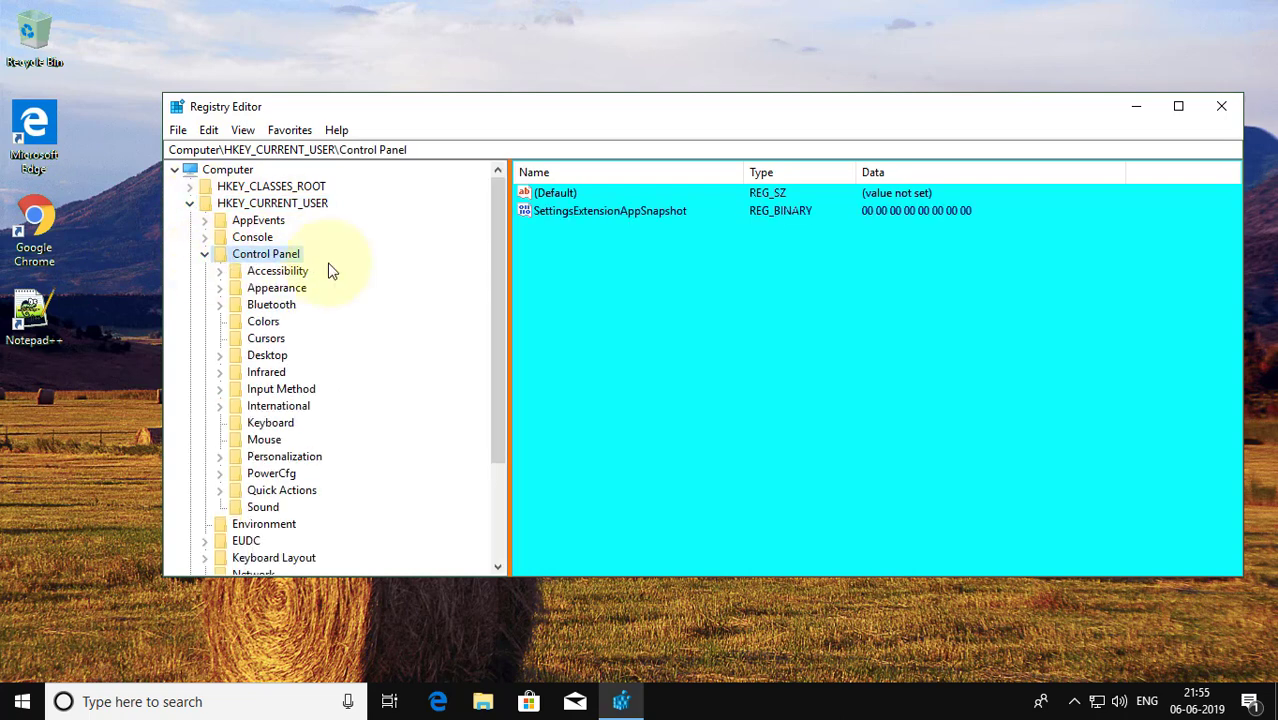
# - Select the HilightText value in HKEY_CURRENT_USER\Control Panel\Colors
pyautogui.click(264, 320)
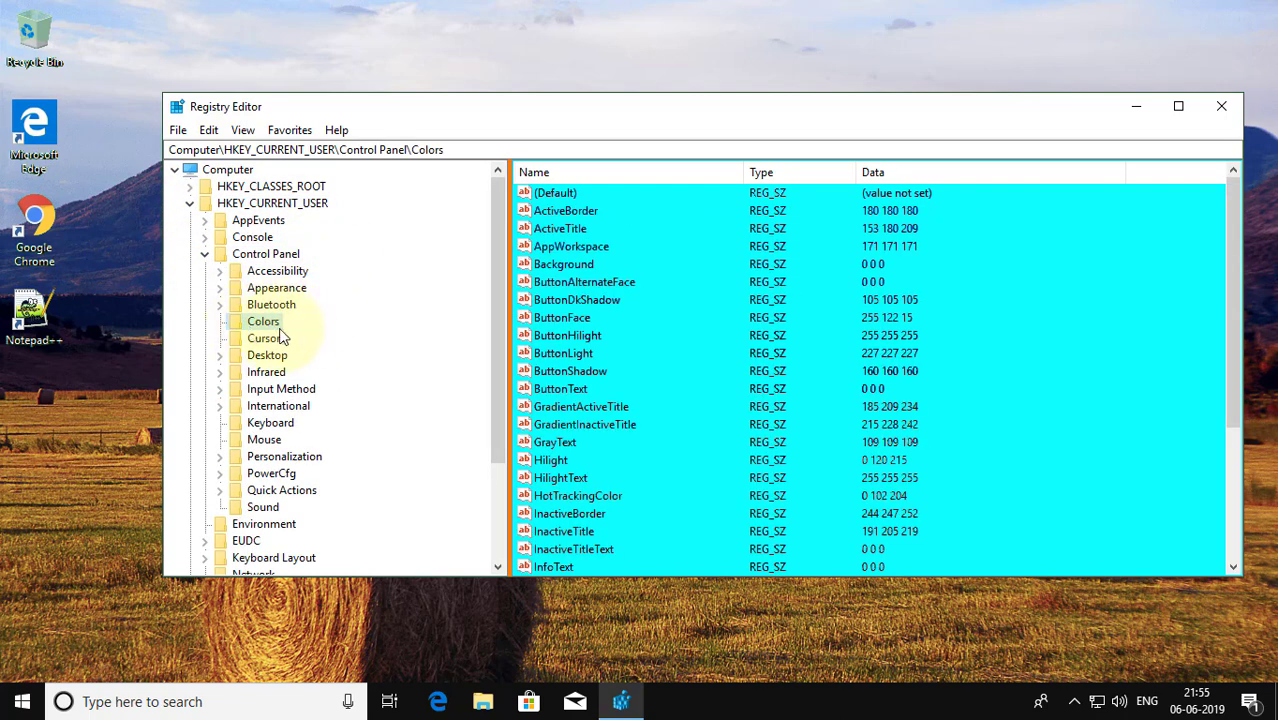
pyautogui.moveTo(564, 486)
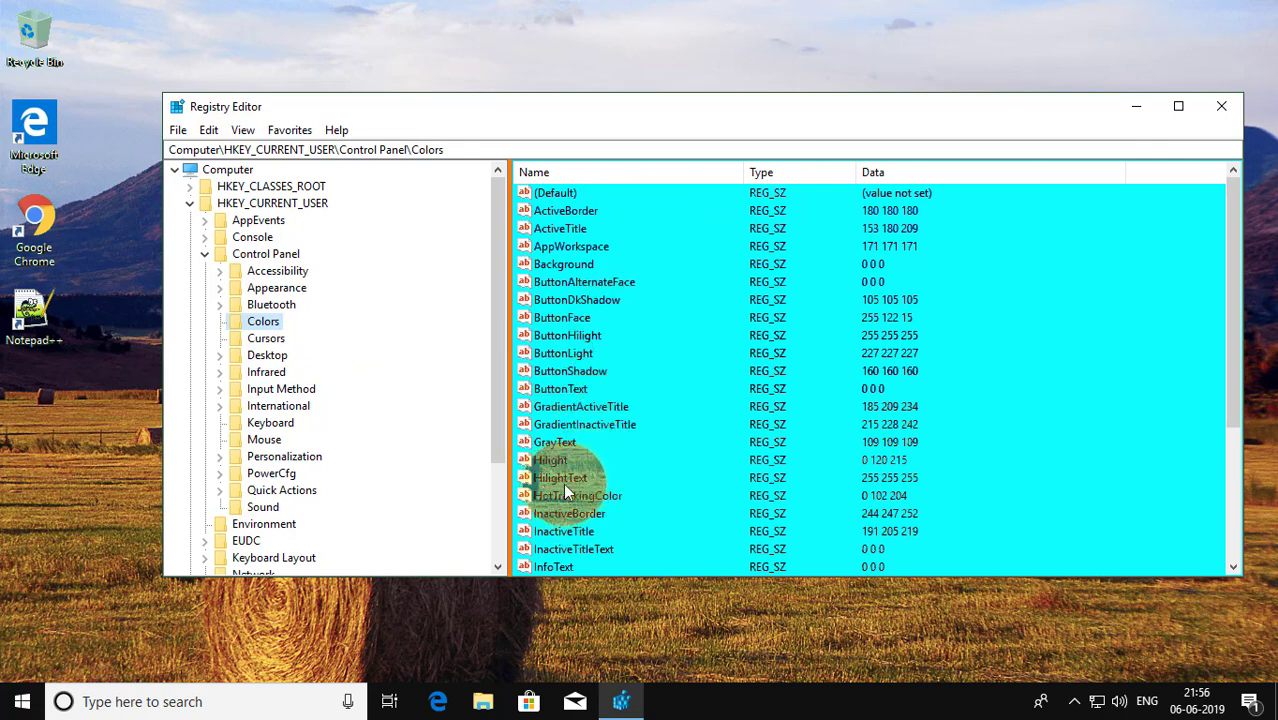
pyautogui.click(560, 476)
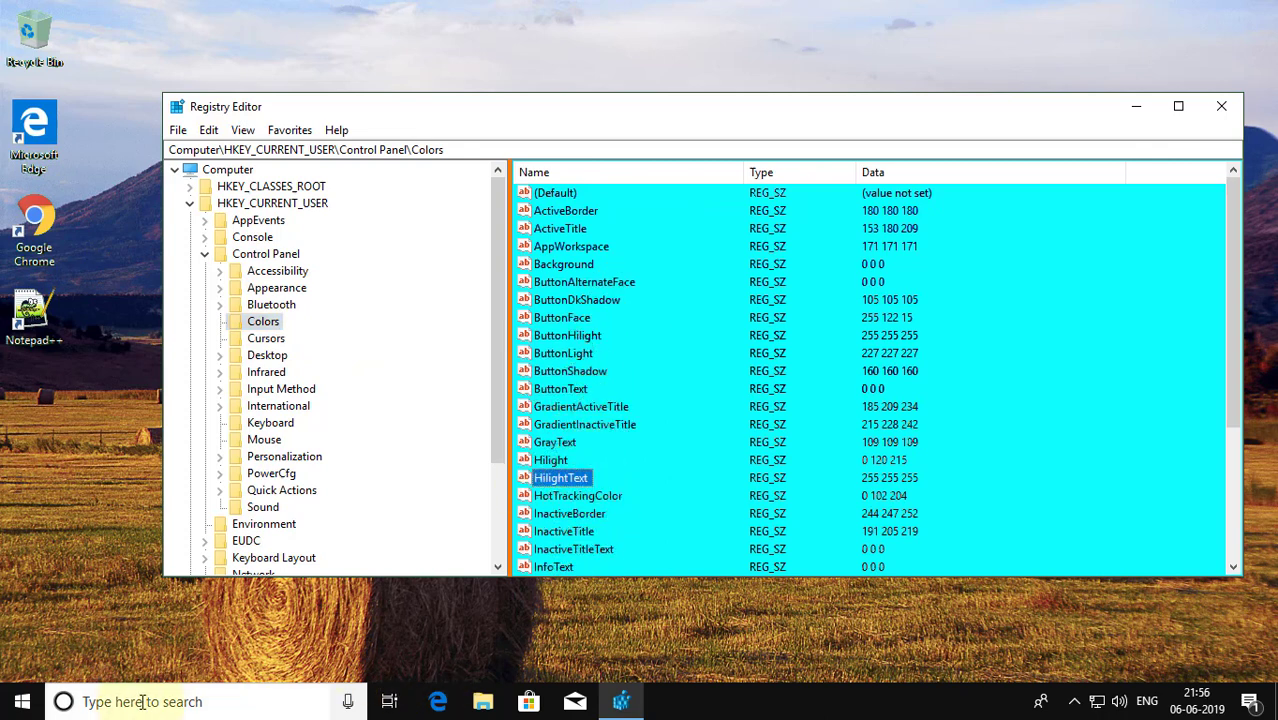
# - Launch Paint from the taskbar search alongside the registry window
pyautogui.write('paint')
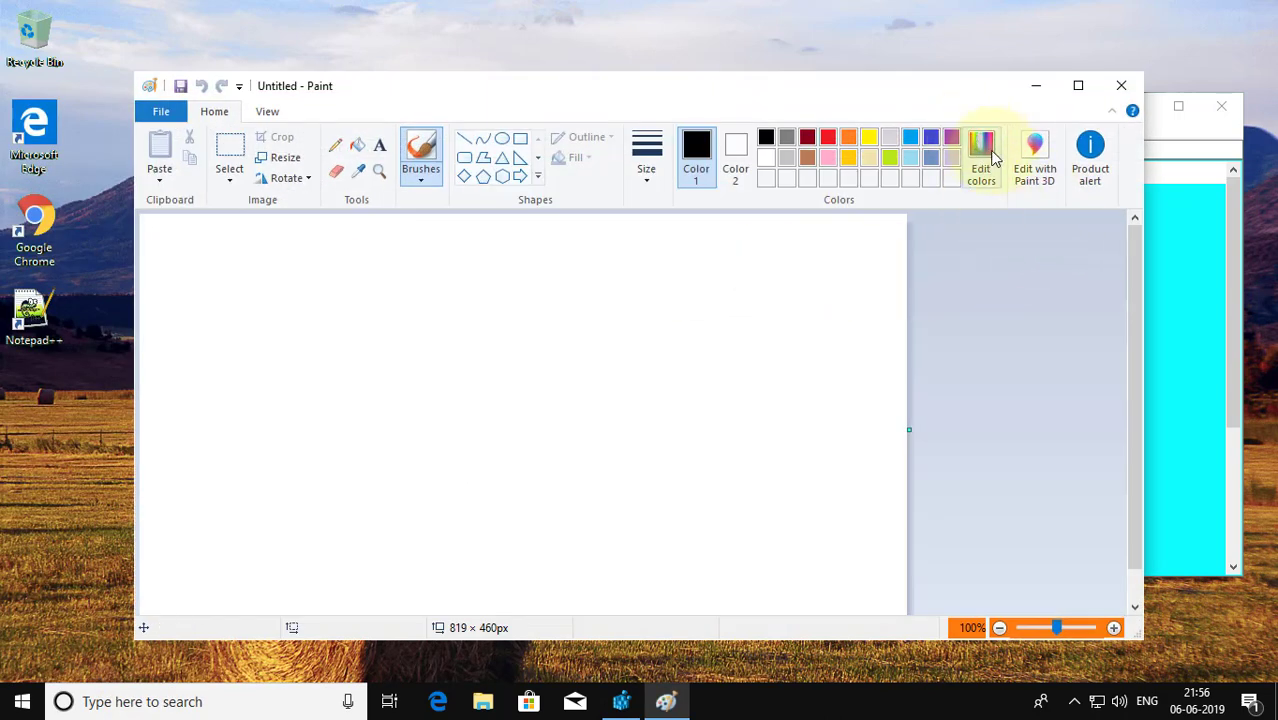
pyautogui.moveTo(980, 156)
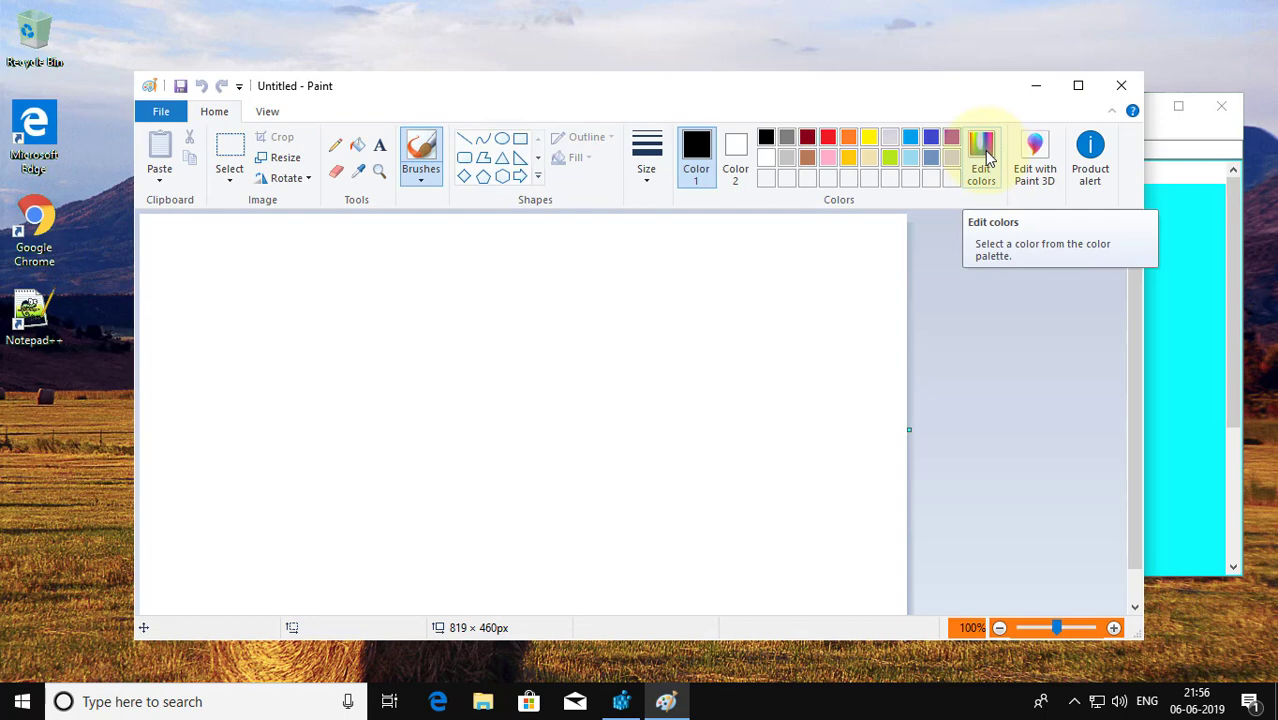
# - Enter a bright yellow (Red 255, Green 253, Blue 16) in Paint's Edit Colors dialog
pyautogui.click(980, 156)
pyautogui.write('255')
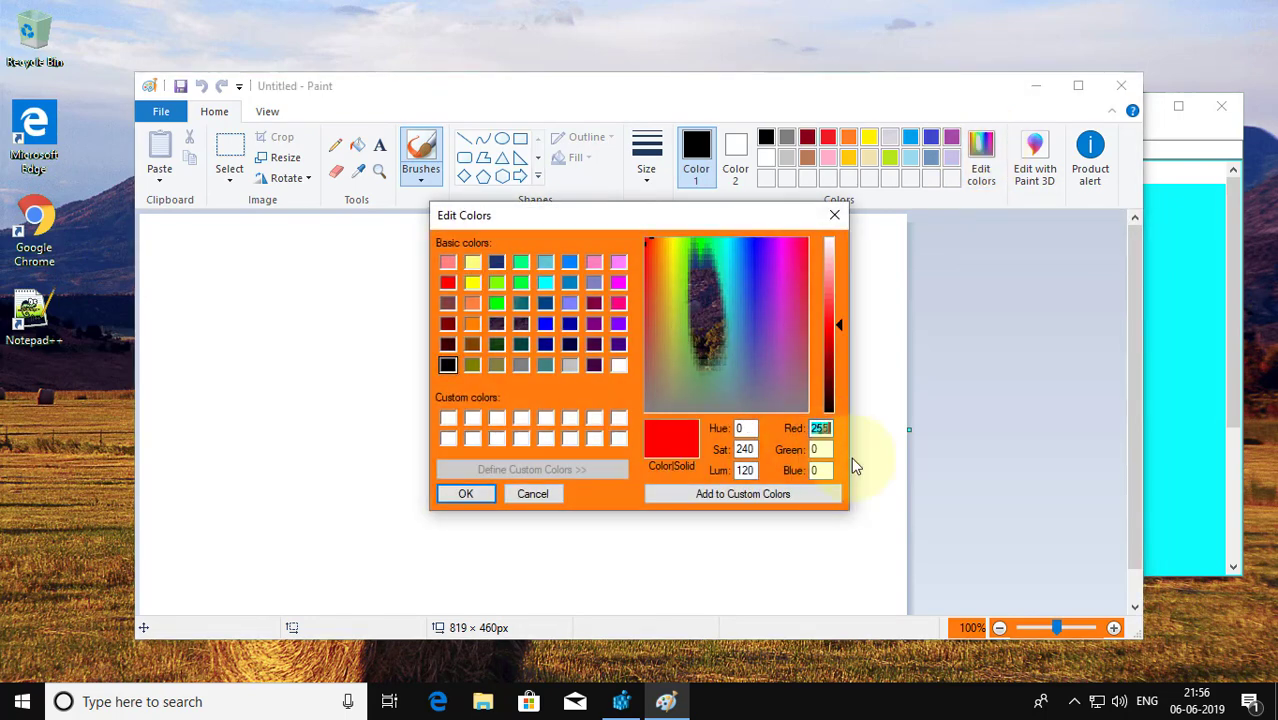
pyautogui.click(820, 448)
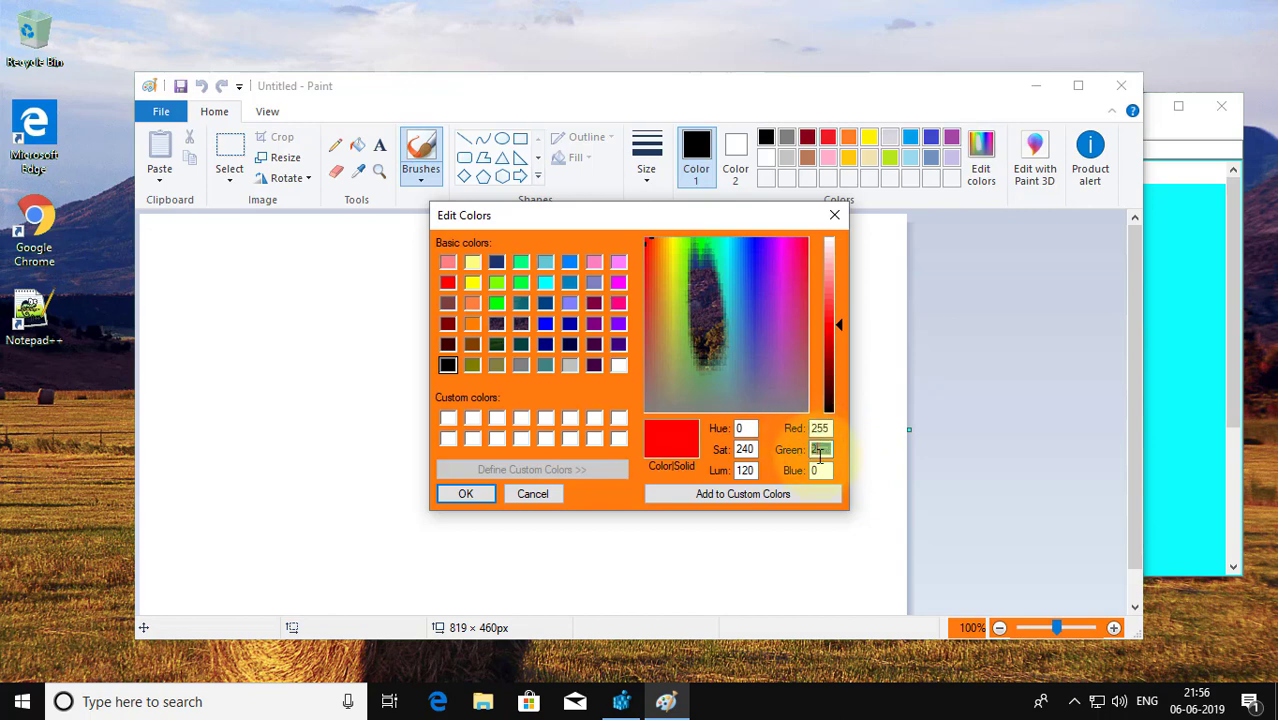
pyautogui.click(670, 240)
pyautogui.write('252')
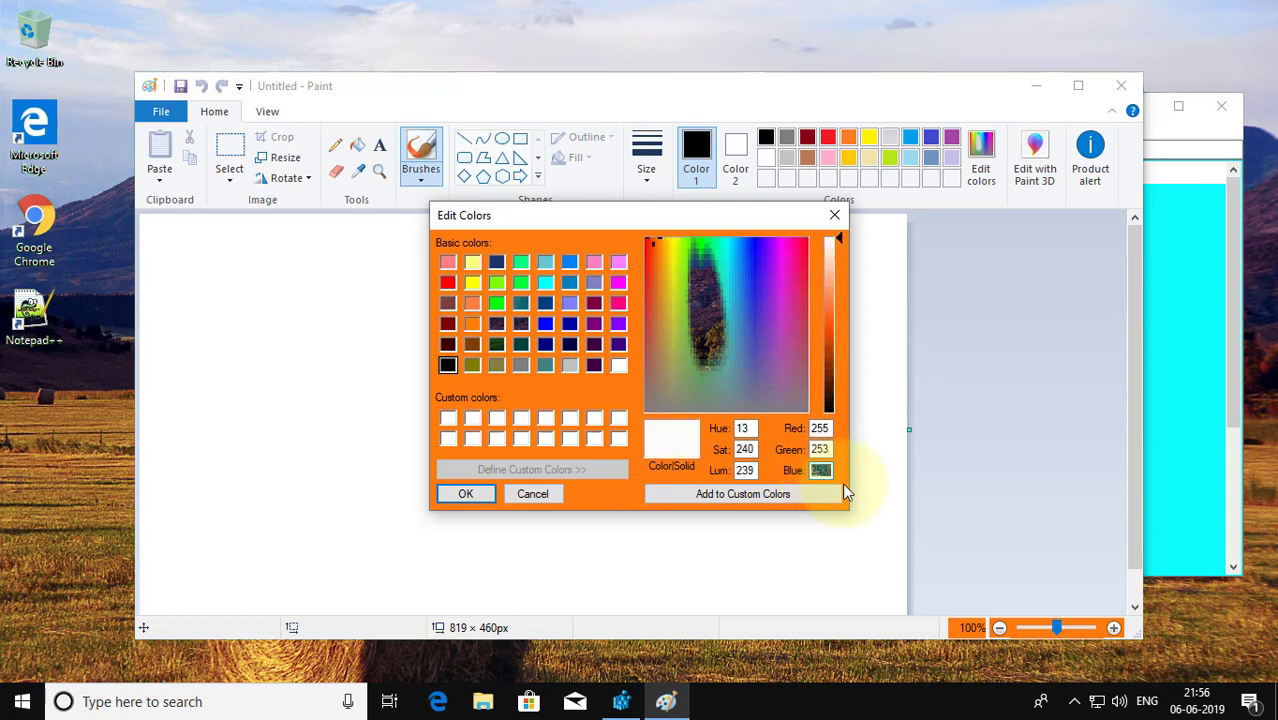
pyautogui.moveTo(816, 486)
pyautogui.write('15')
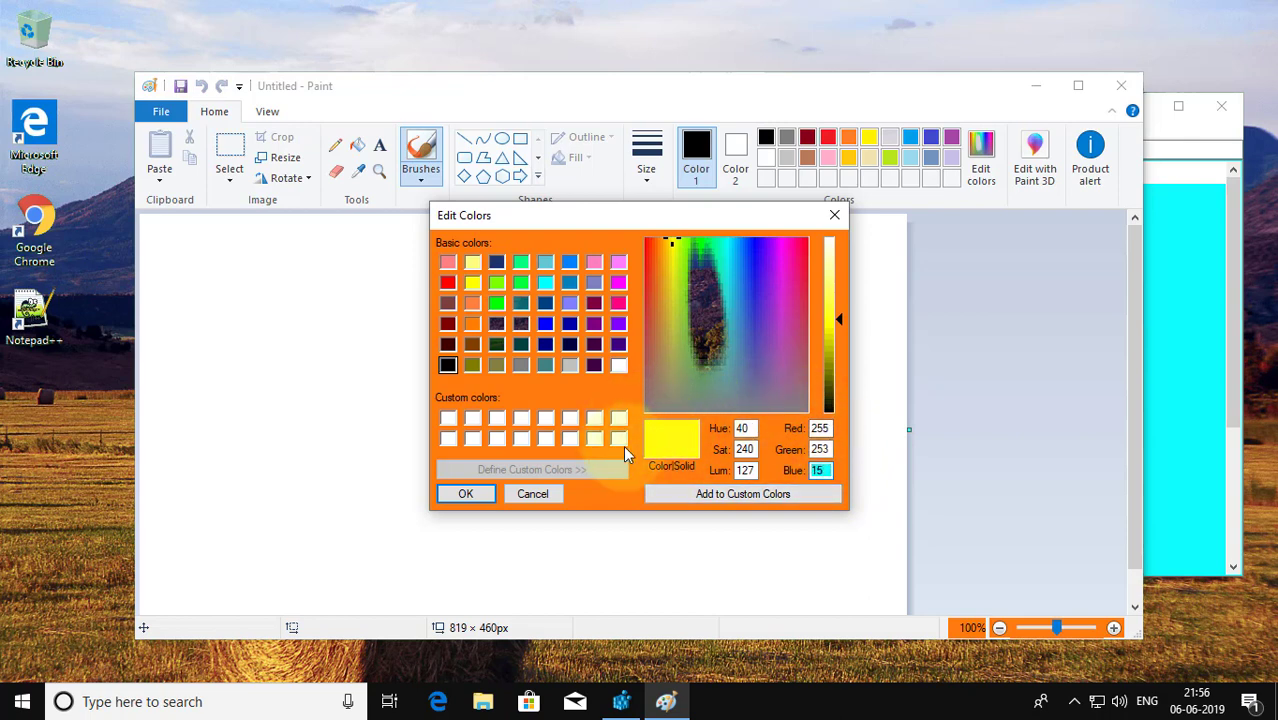
pyautogui.moveTo(1004, 312)
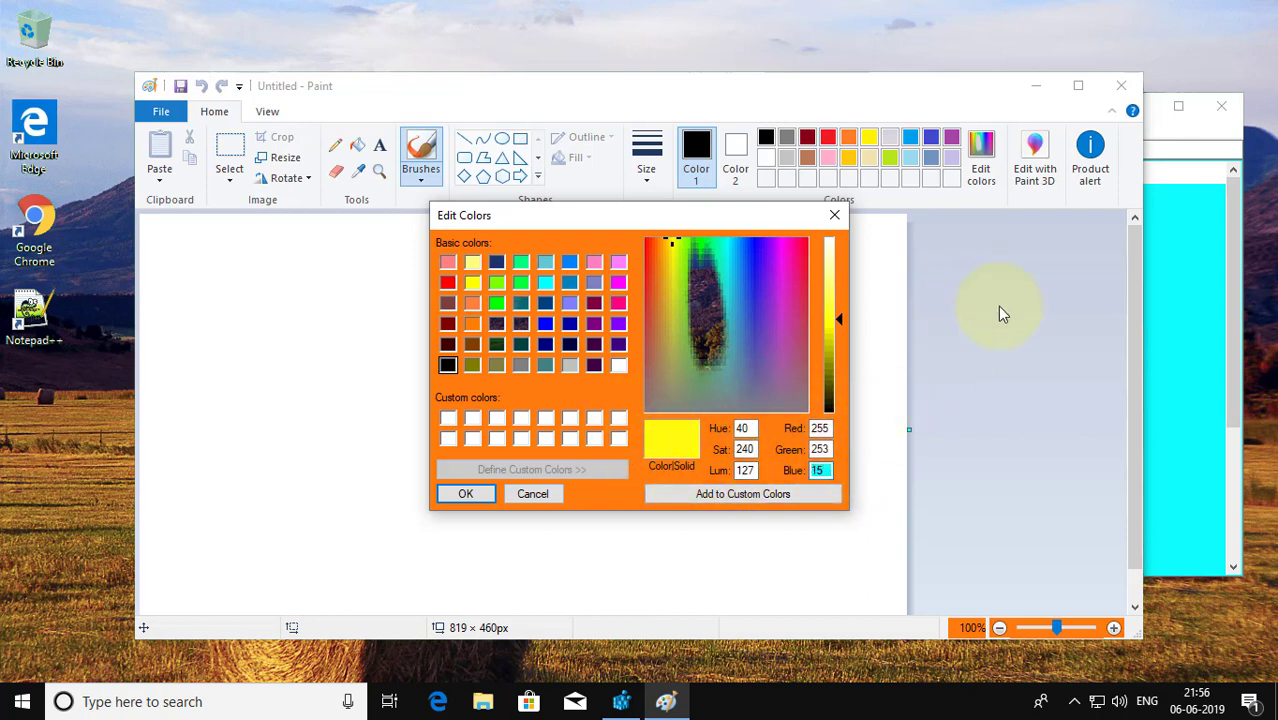
pyautogui.moveTo(1198, 144)
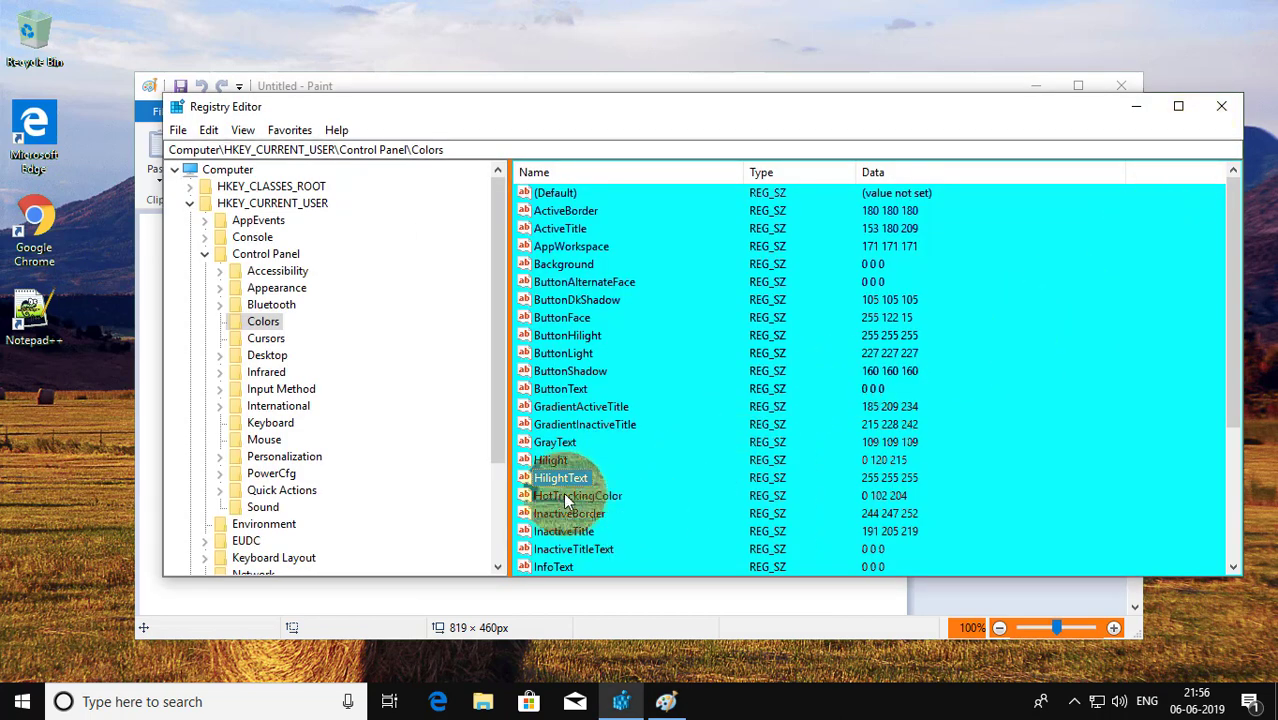
# - Set HilightText's Value data to 255 253 16, confirm, and close Registry Editor
pyautogui.doubleClick(562, 476)
pyautogui.write('255 25')
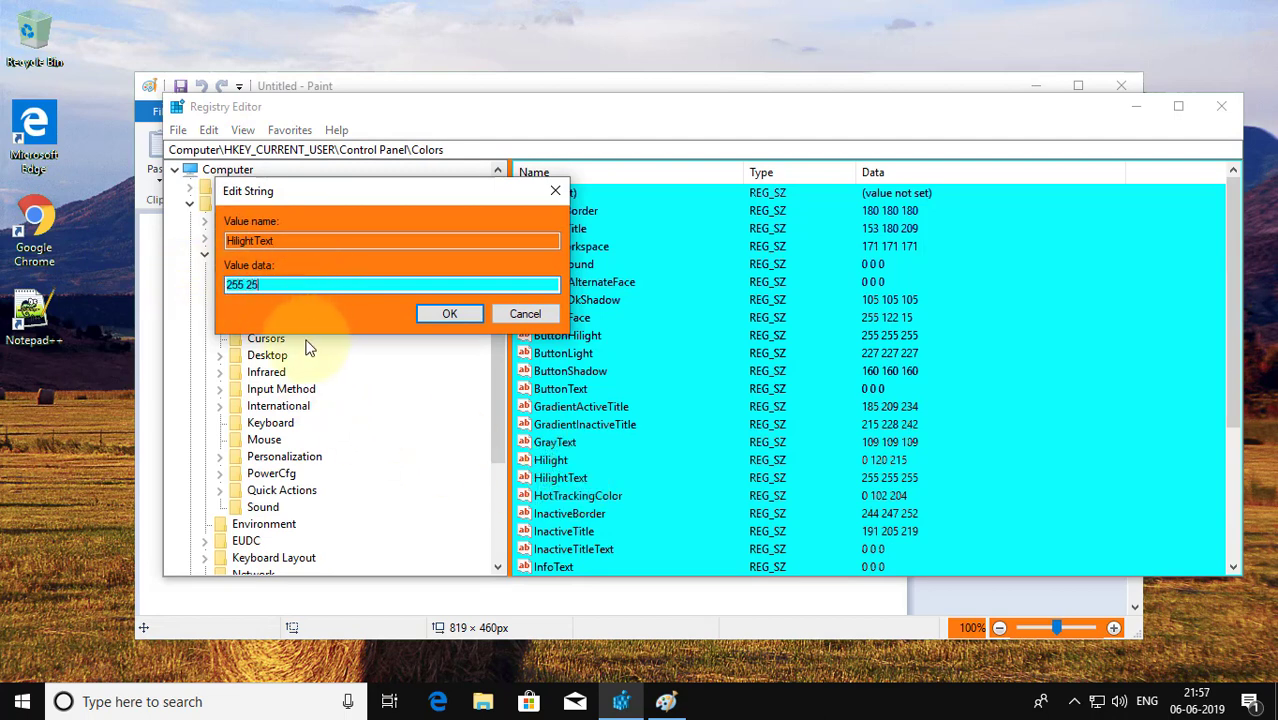
pyautogui.write('3 15')
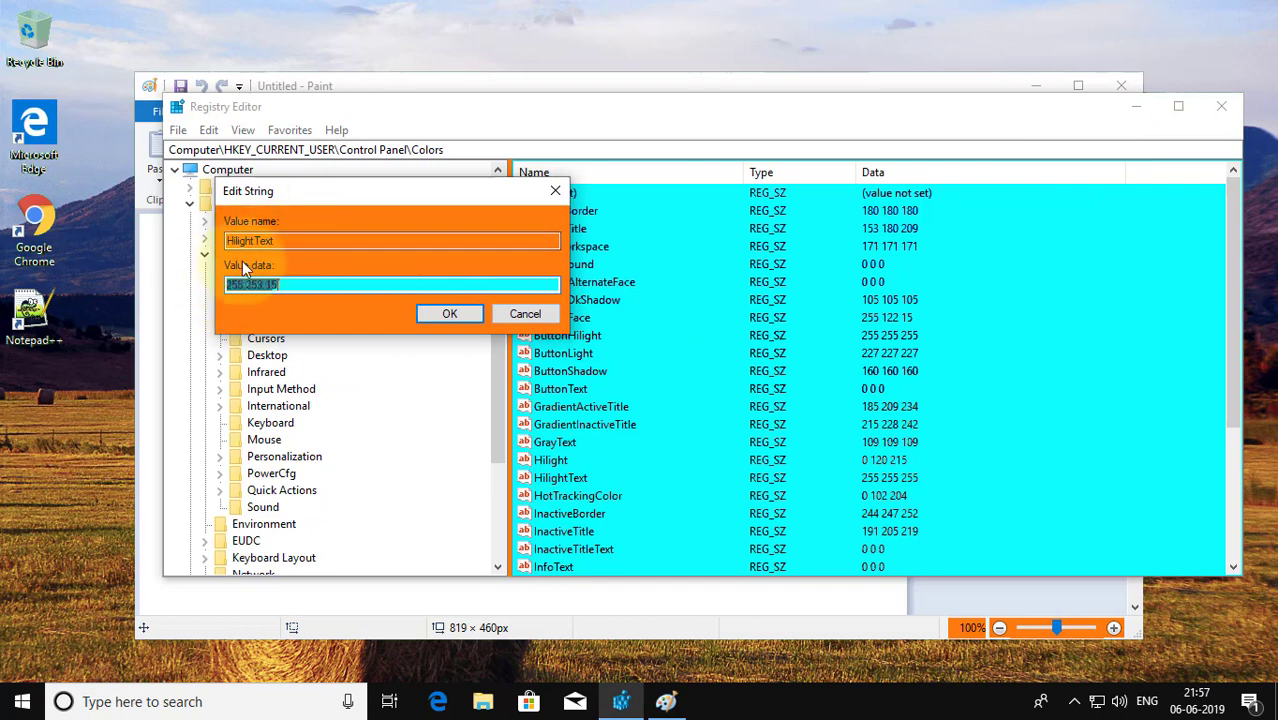
pyautogui.click(448, 312)
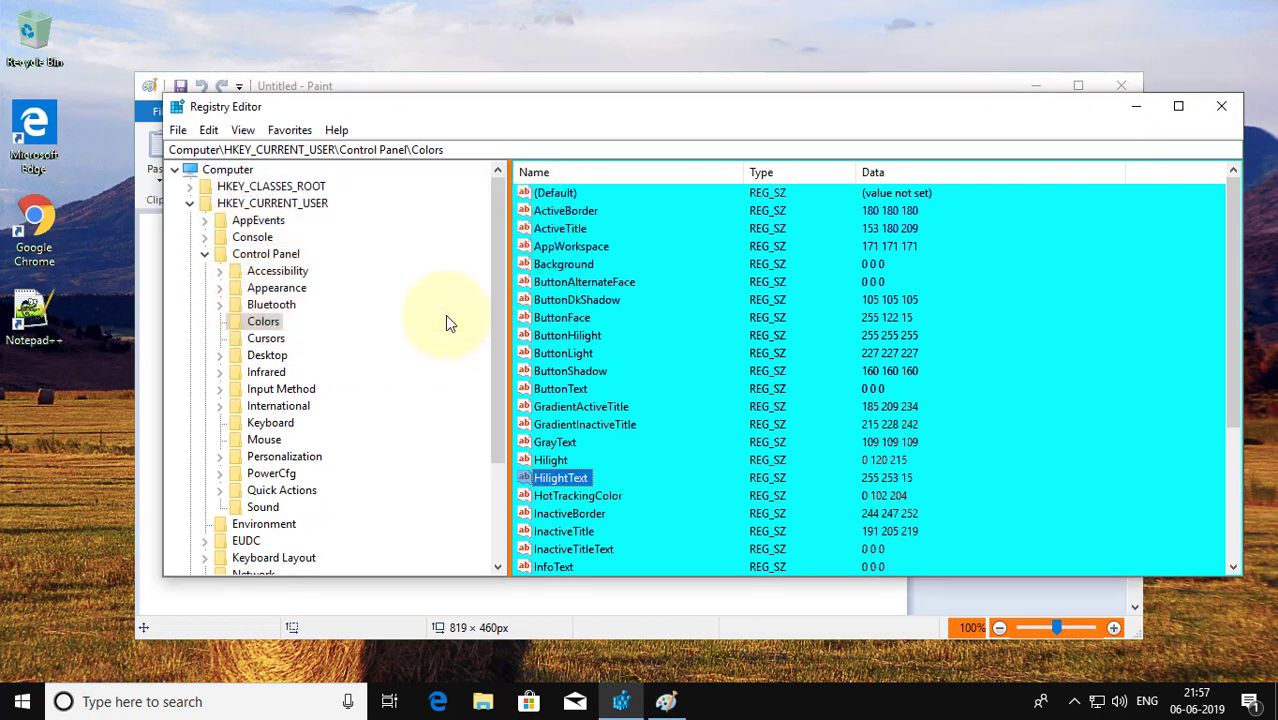
pyautogui.moveTo(350, 258)
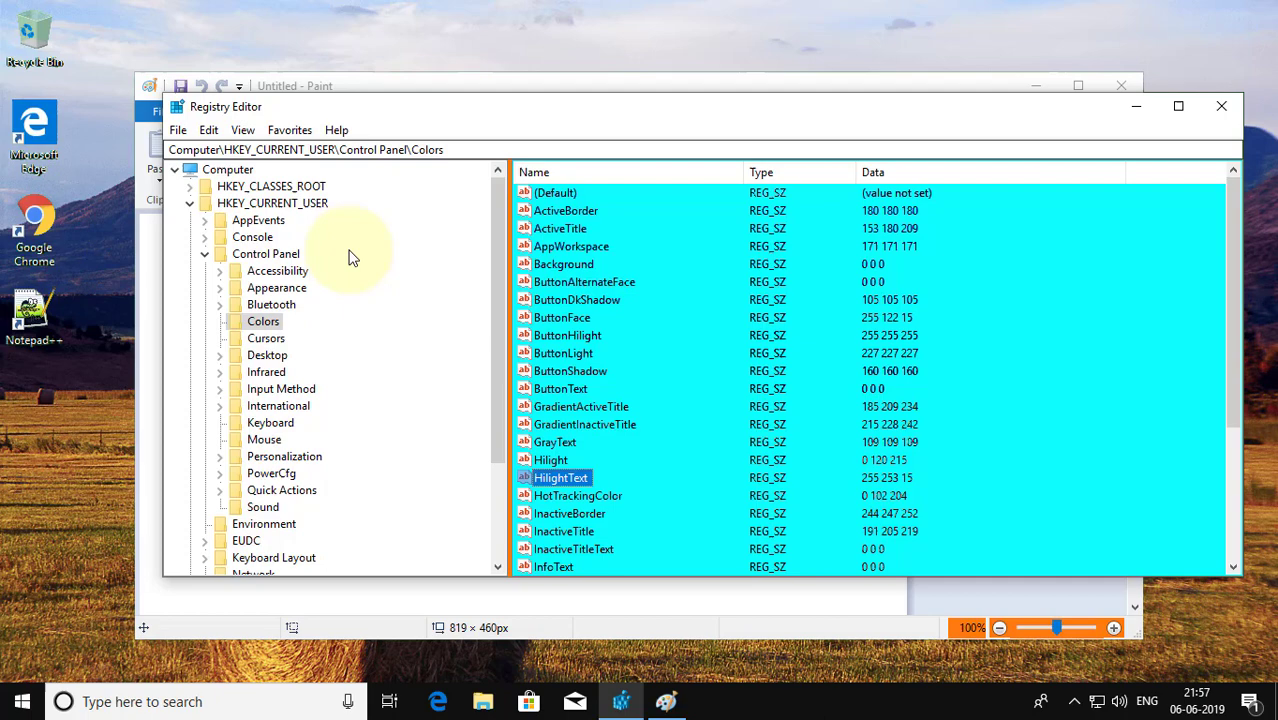
pyautogui.click(188, 204)
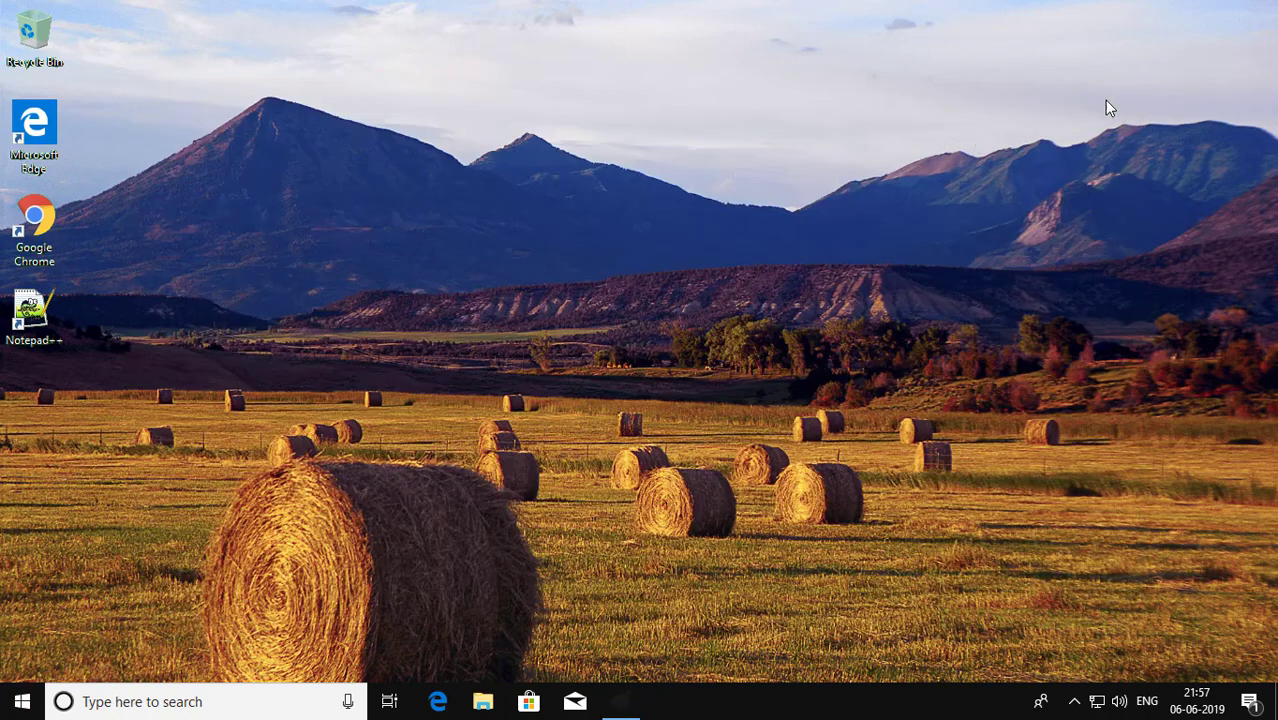
# - Sign out of the account from the Start menu so the new colour applies
pyautogui.click(22, 700)
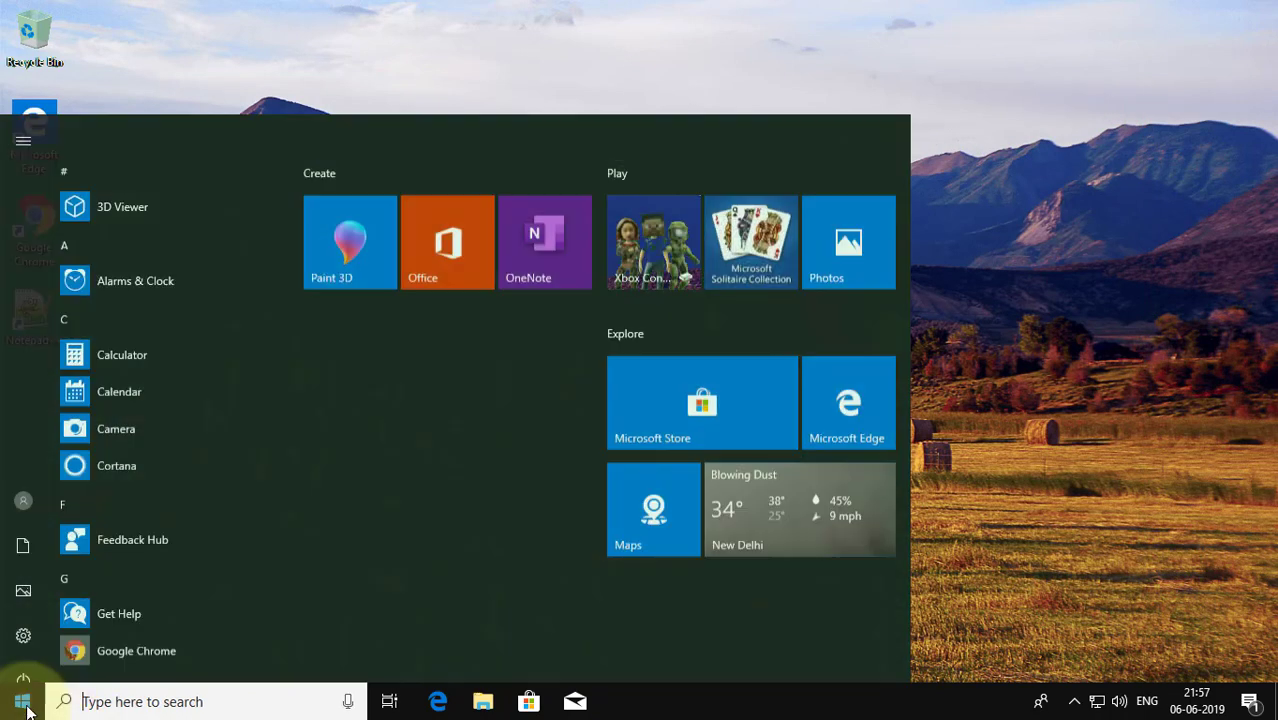
pyautogui.click(24, 500)
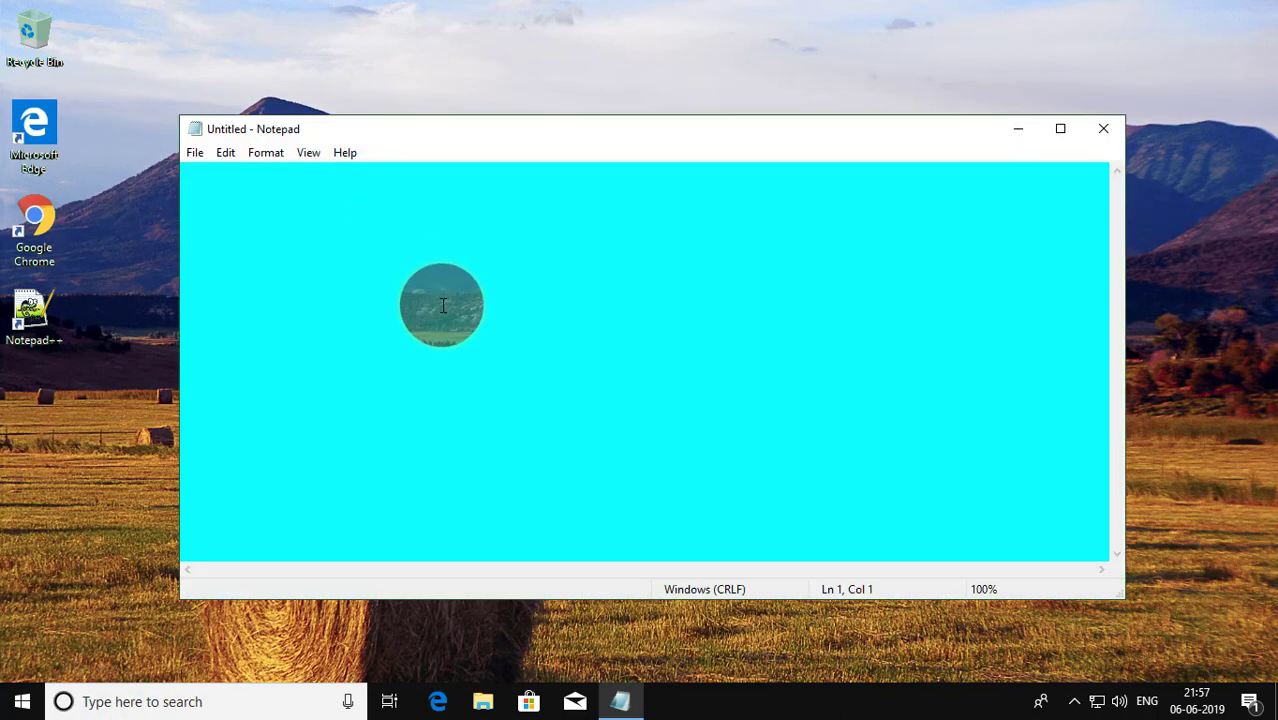
pyautogui.moveTo(320, 210)
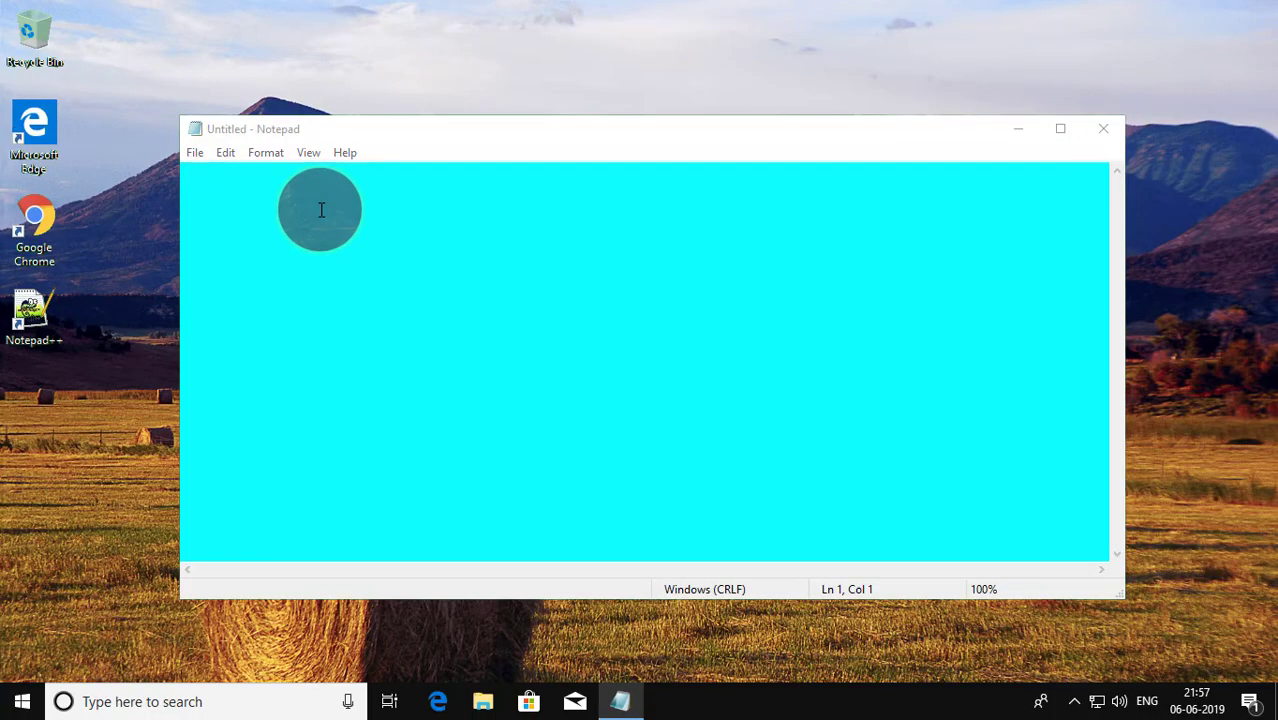
# - Enter 'Please Subscribe' in the blank Notepad document to test the highlight colour
pyautogui.write('P')
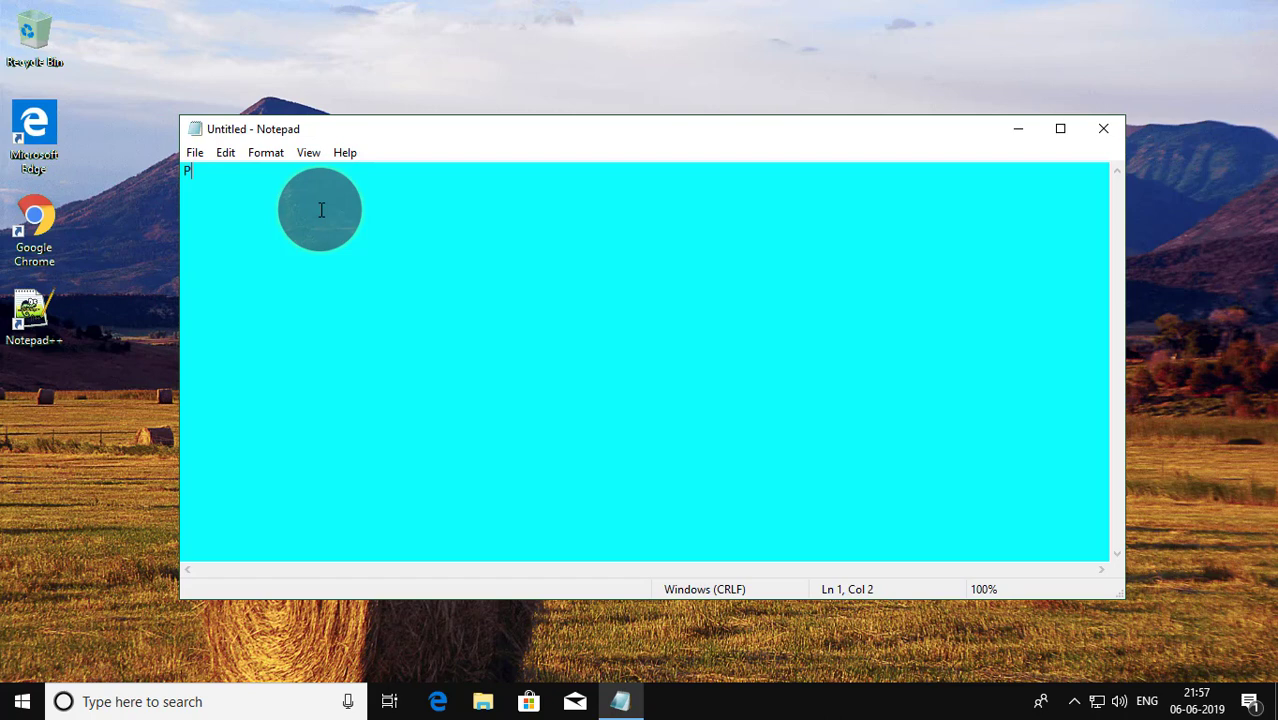
pyautogui.write('lease Sub')
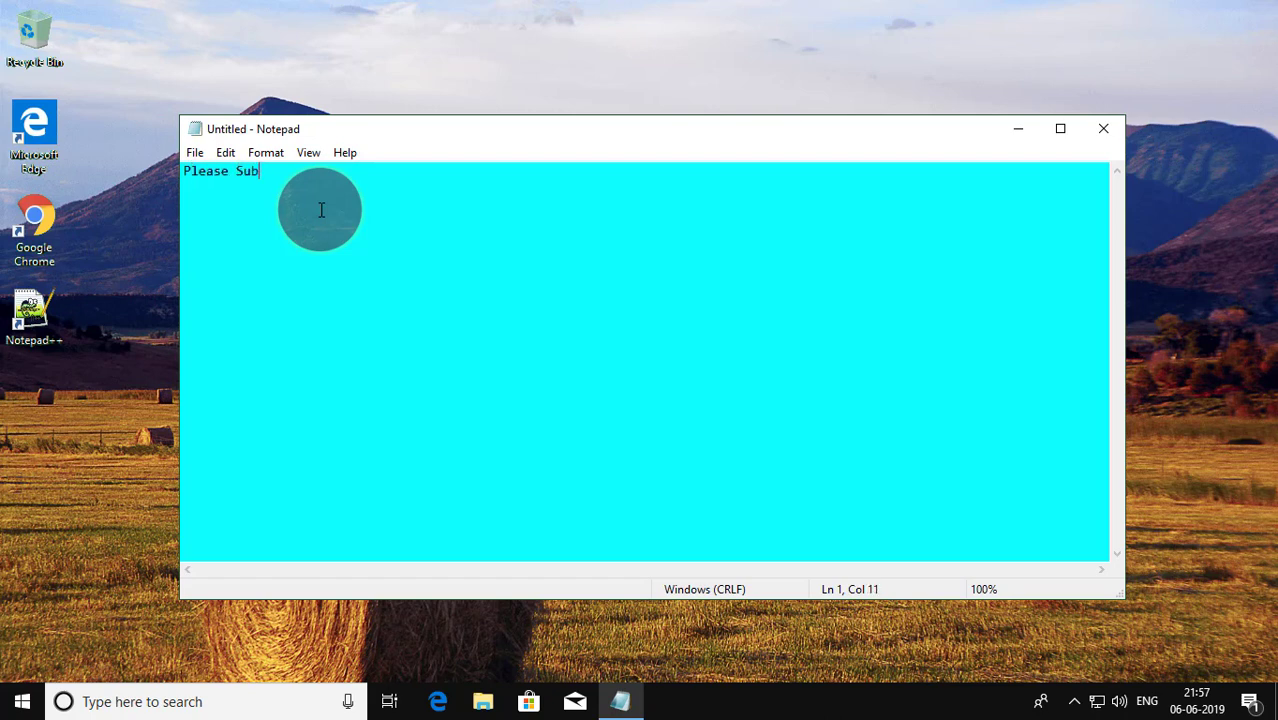
pyautogui.write('scribe')
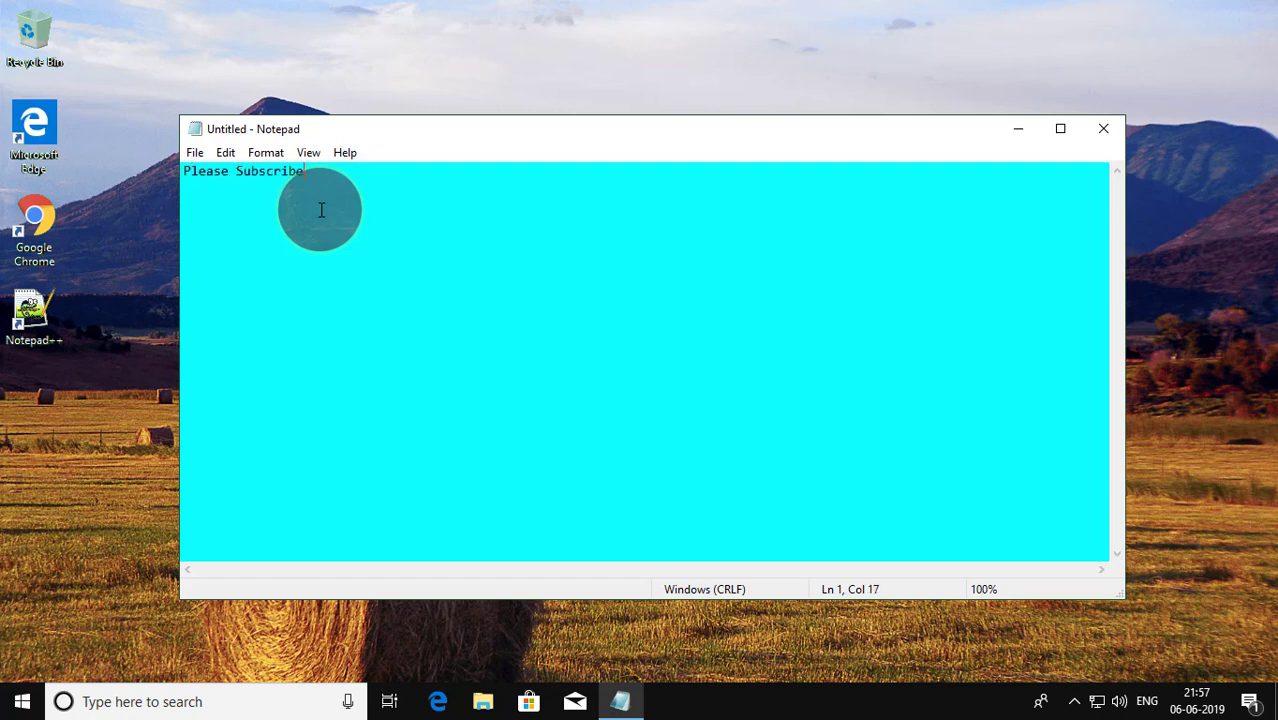